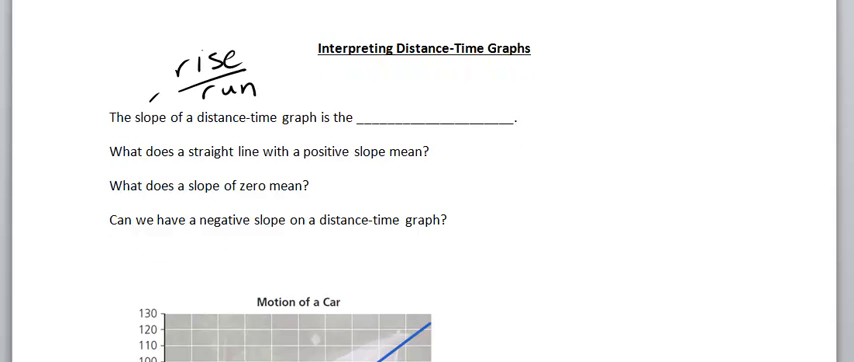
Review the car graph and write m/s beside the rise/run note.
scroll(down, 3)
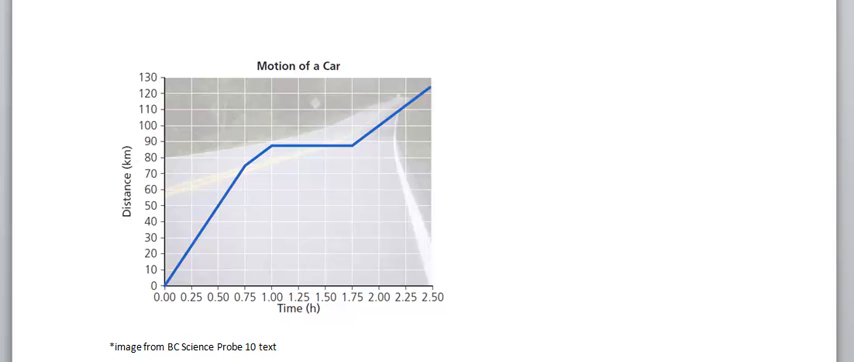
scroll(down, 3)
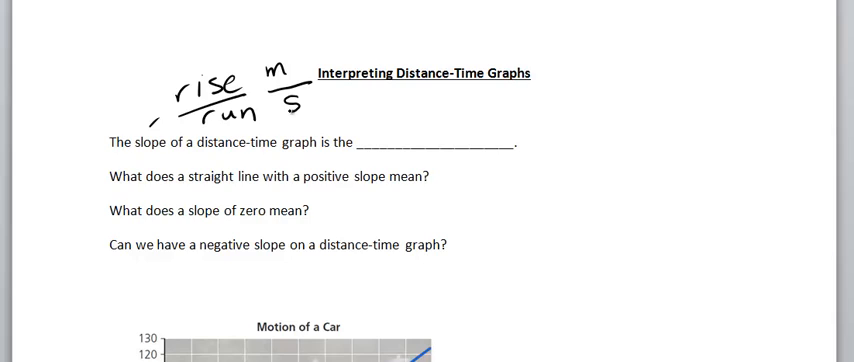
Handwrite 'speed' in the slope blank with the Draw pen.
click(528, 72)
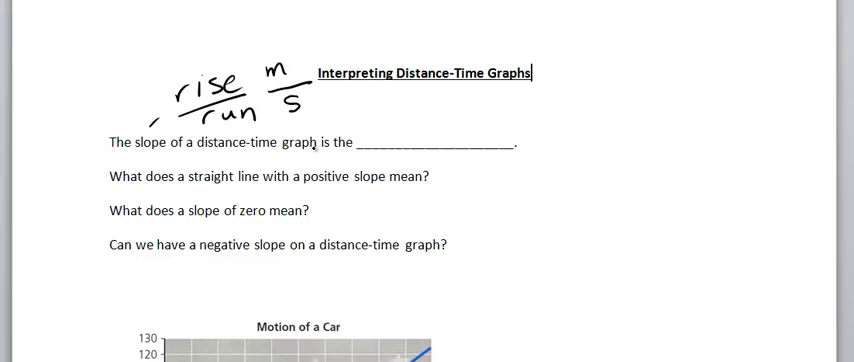
text(Sp.)
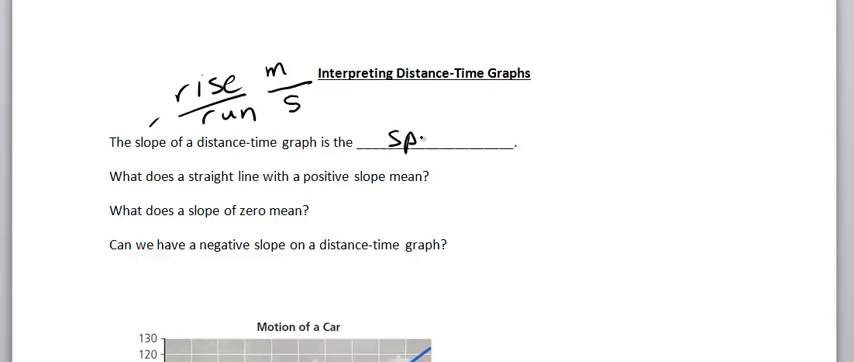
text(speed)
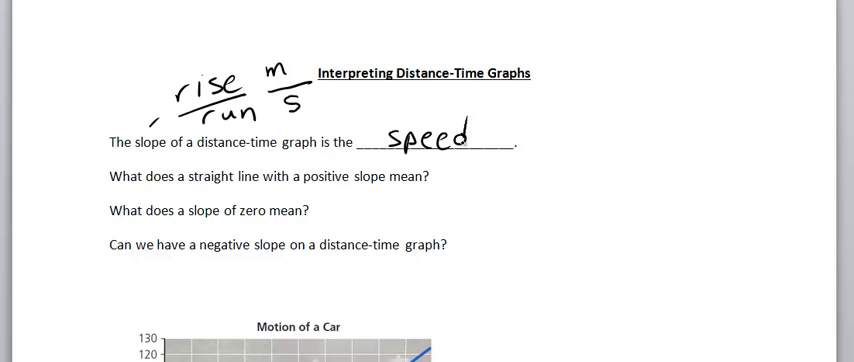
click(536, 72)
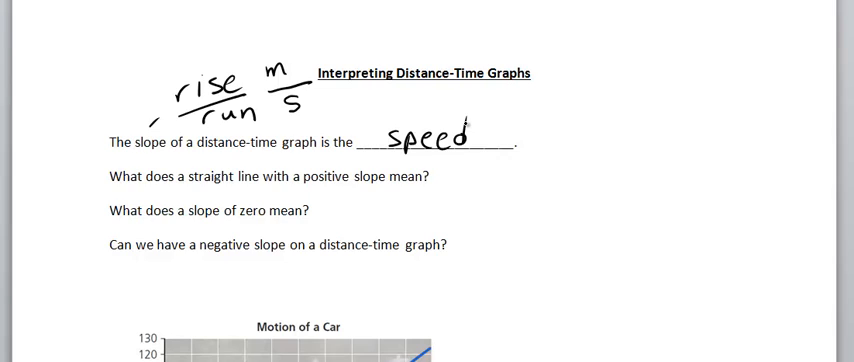
Underline 'straight' and answer the positive-slope question with 'constant speed'.
click(532, 72)
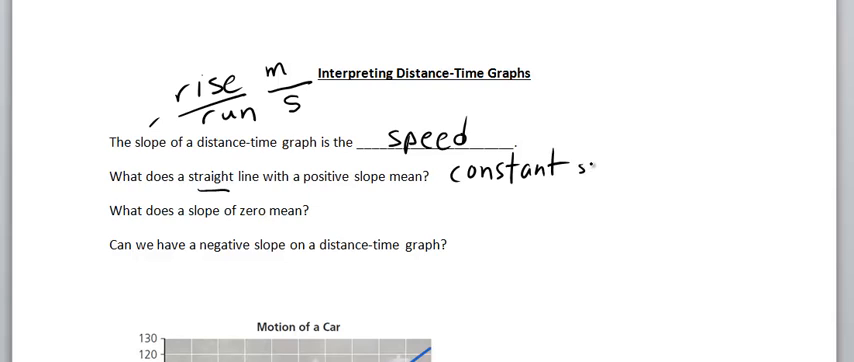
text(speed)
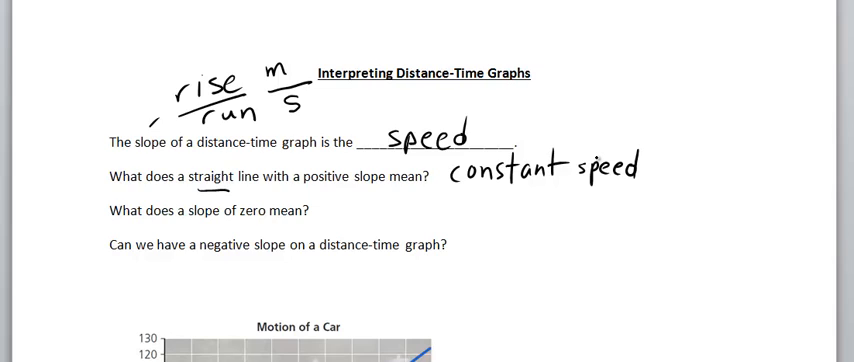
click(532, 72)
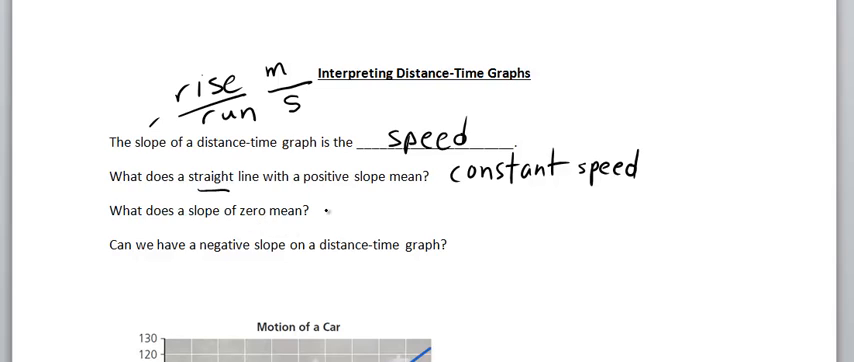
Handwrite 'object is stationary' after the zero-slope question.
text(object)
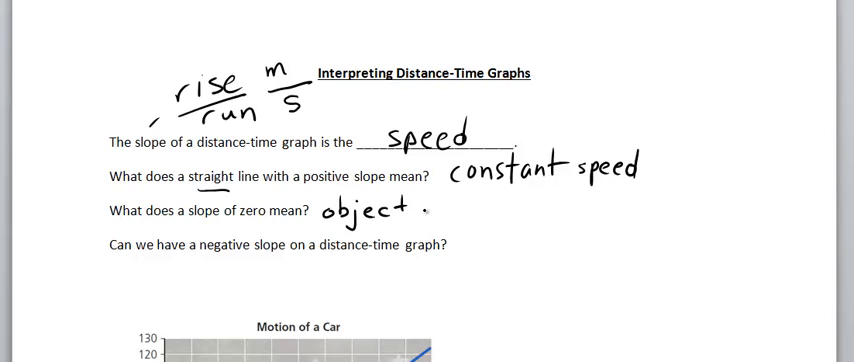
text(is stationary)
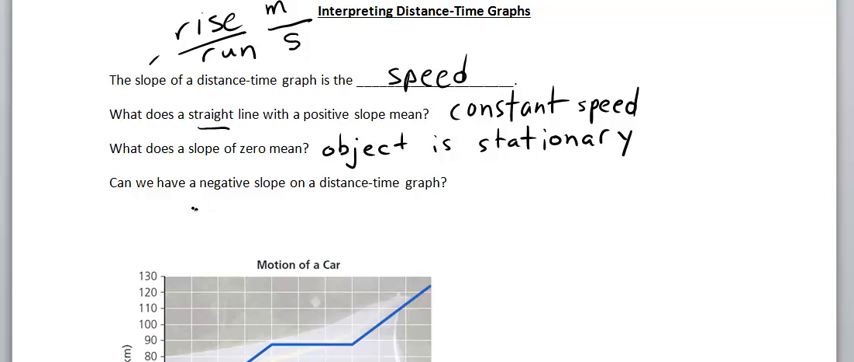
Underline 'slope' and sketch 5 m and 2 m arrows totalling 7 m.
drag(190, 210, 324, 210)
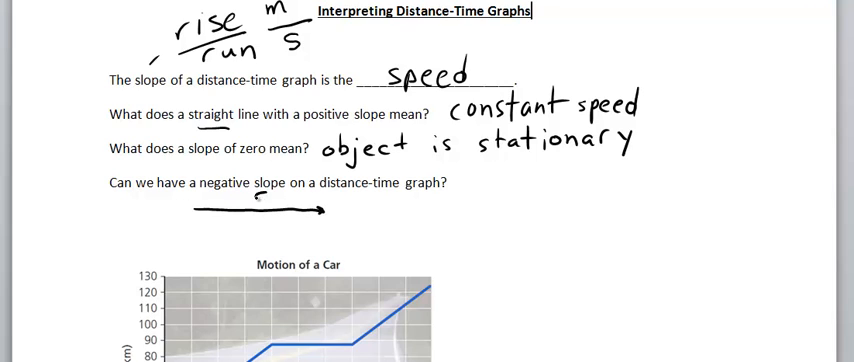
text(Sm)
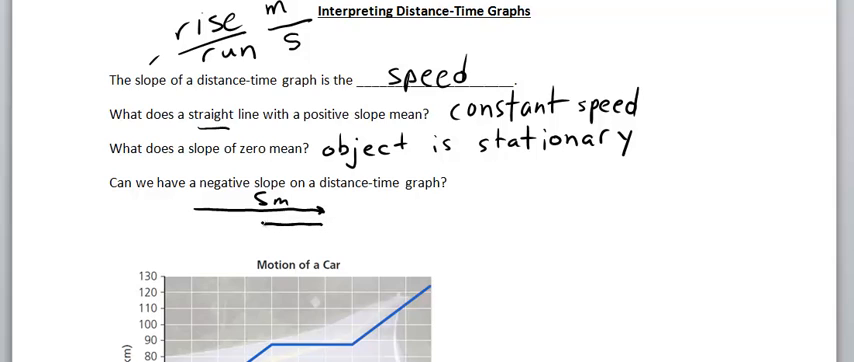
text(2 m)
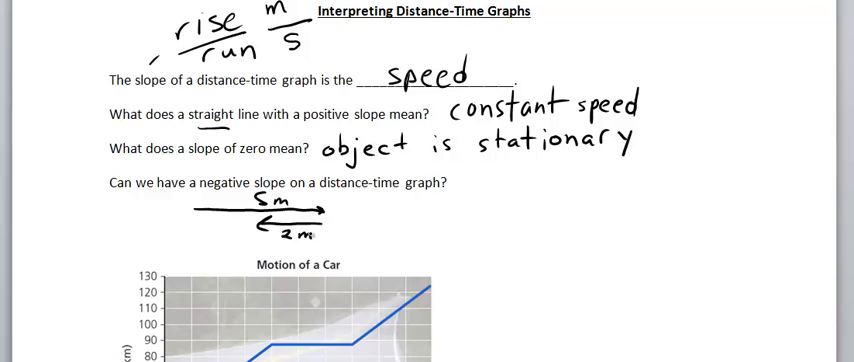
click(532, 12)
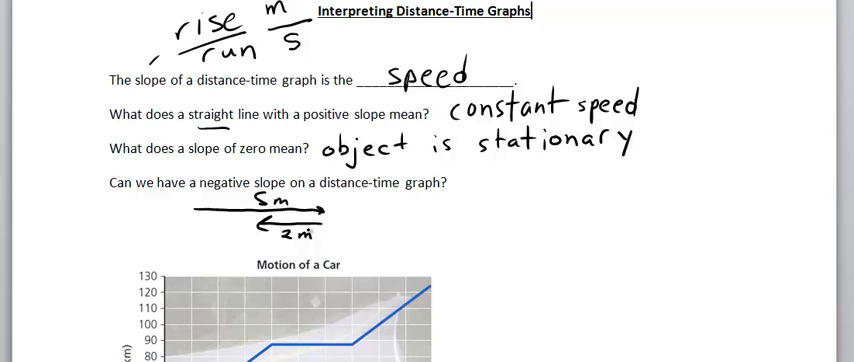
text(7m)
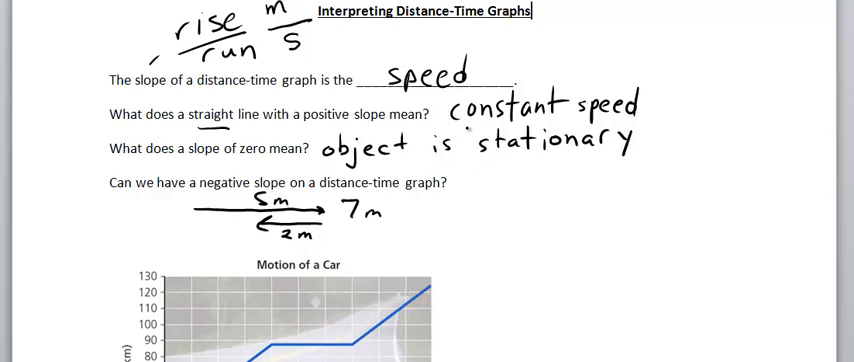
Handwrite the answer 'no! cannot have neg. distance'.
text(no!)
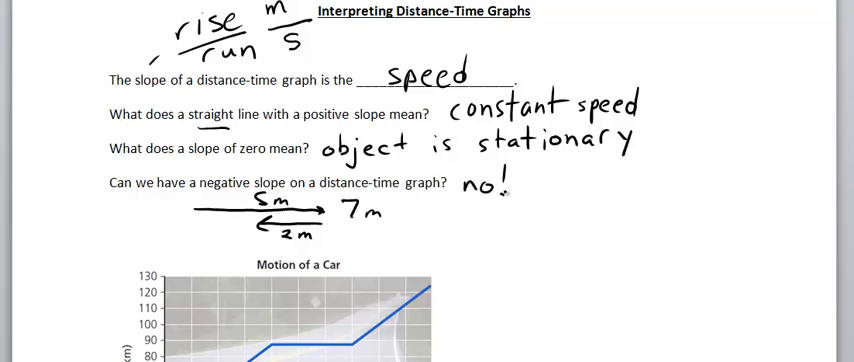
text(ca)
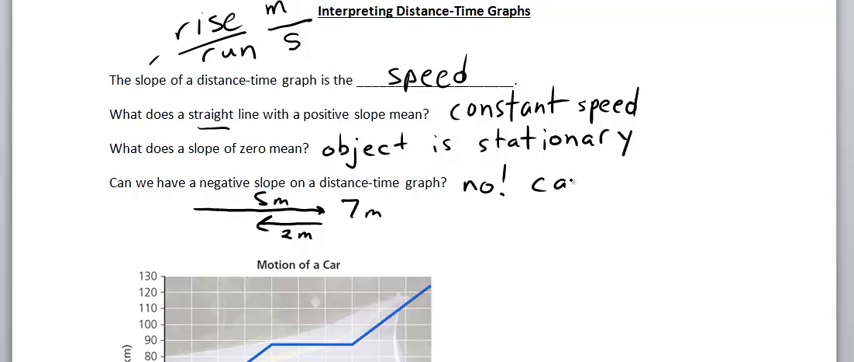
text(annot)
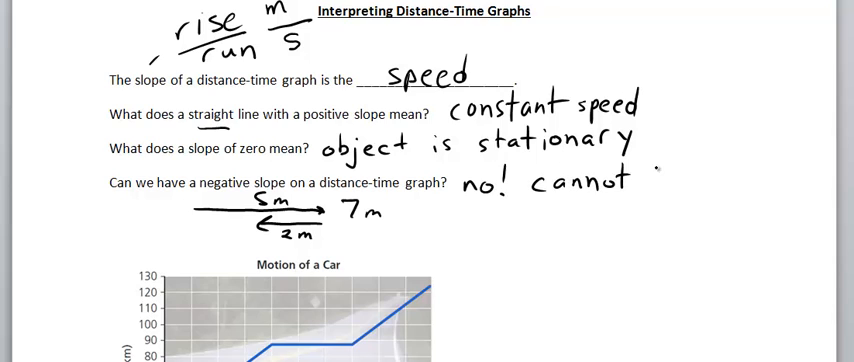
text(have)
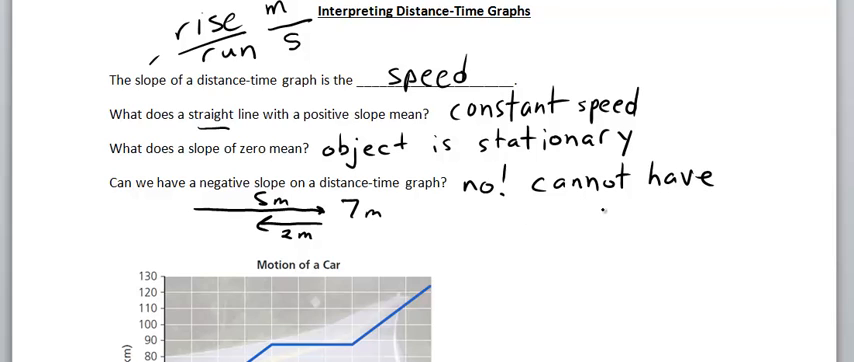
text(neg.)
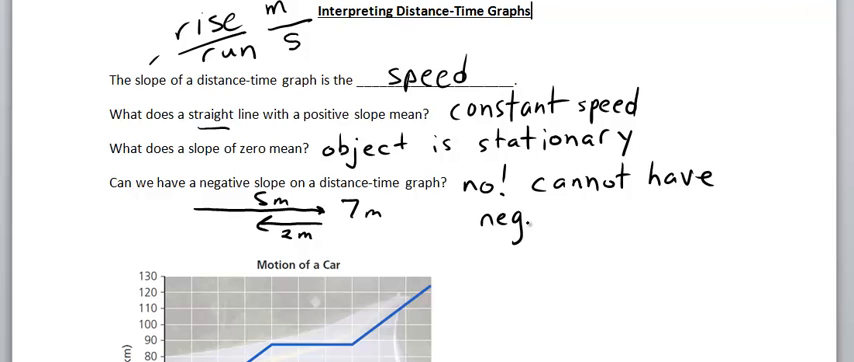
text(distan)
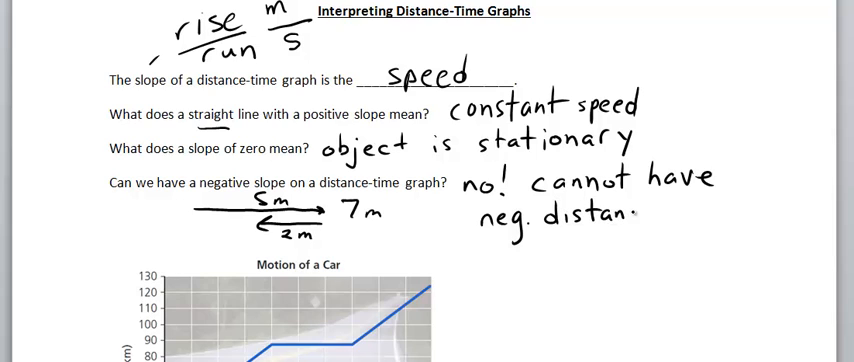
text(ce)
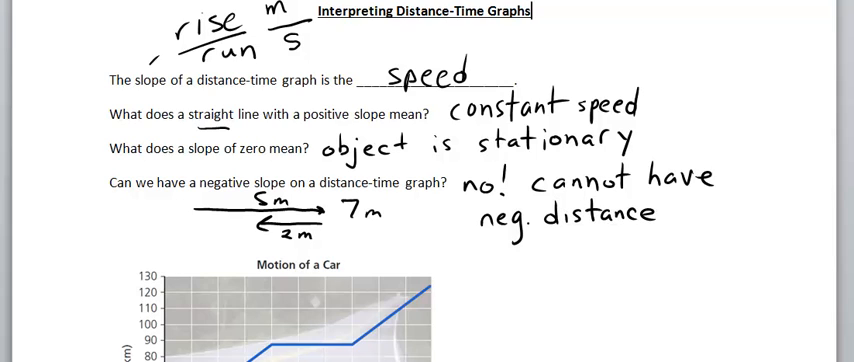
Label the graph's fourth section with a handwritten 4.
scroll(down, 3)
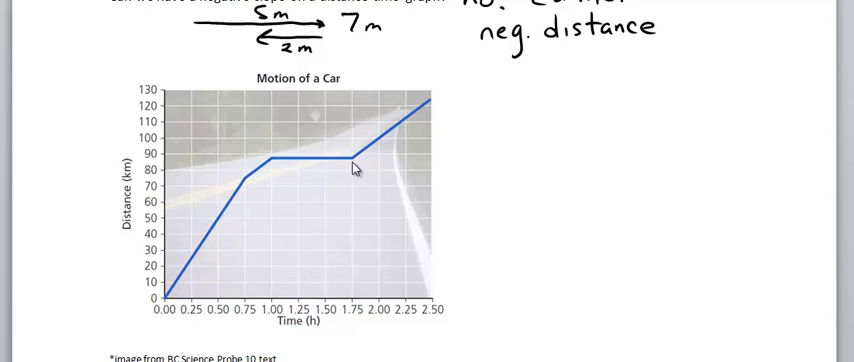
mouse_move(210, 248)
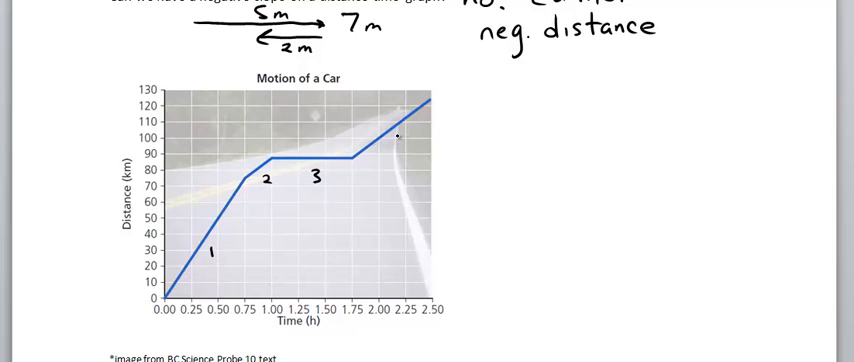
text(4)
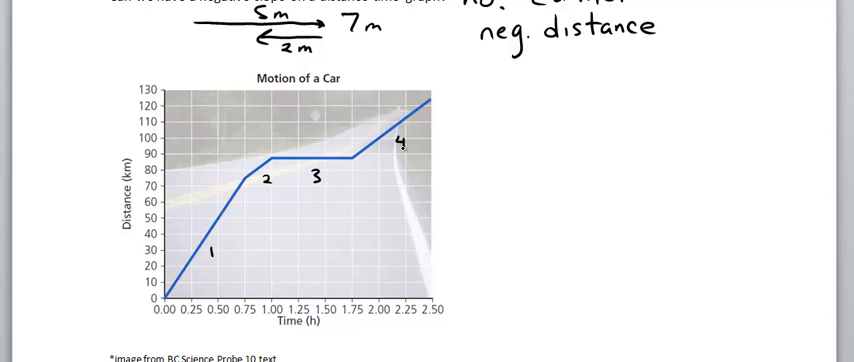
scroll(down, 3)
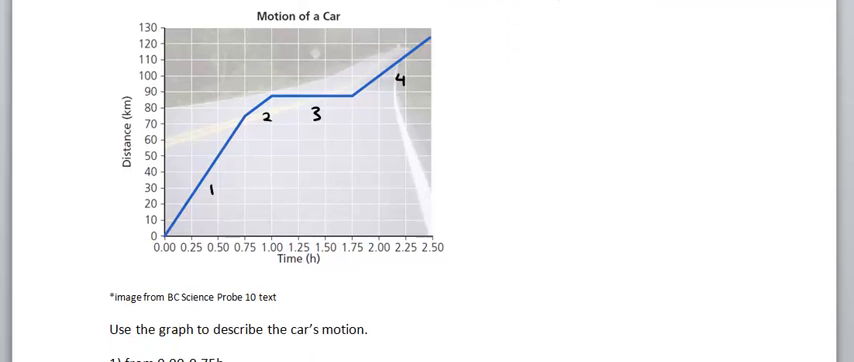
scroll(down, 3)
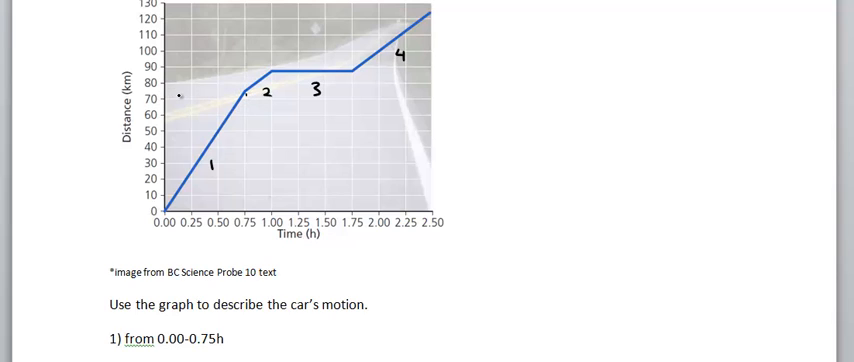
Ink section 1's speed as 75 km/0.75 h = 100 km/h.
text(75!)
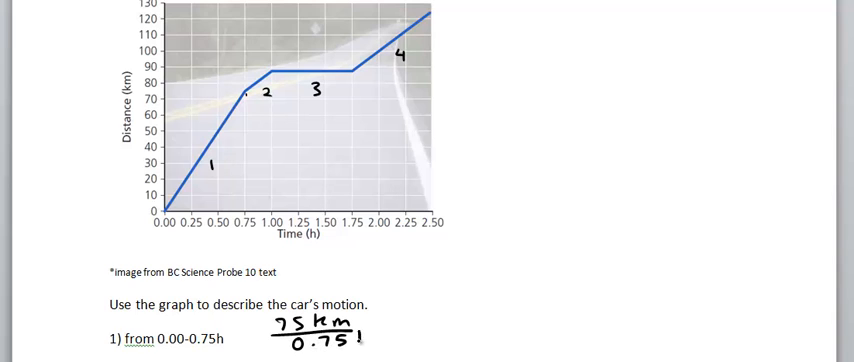
text(h =)
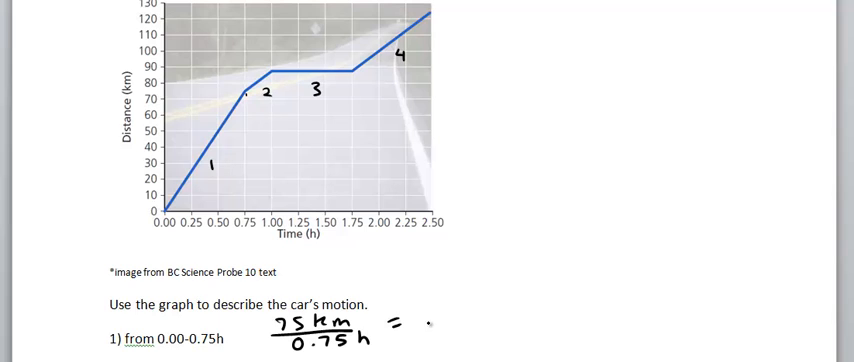
text(100)
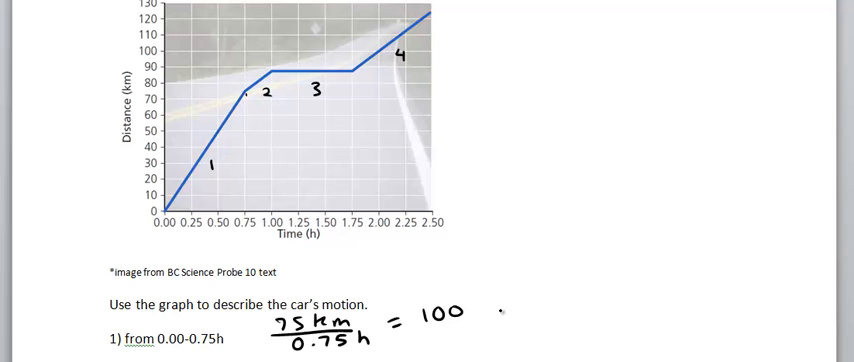
text(km/)
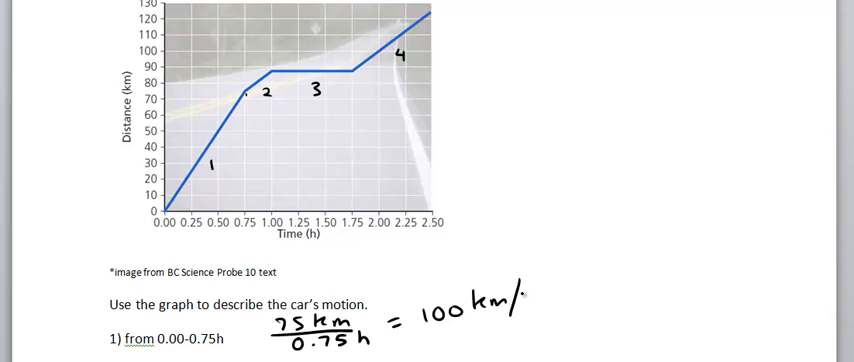
text(h)
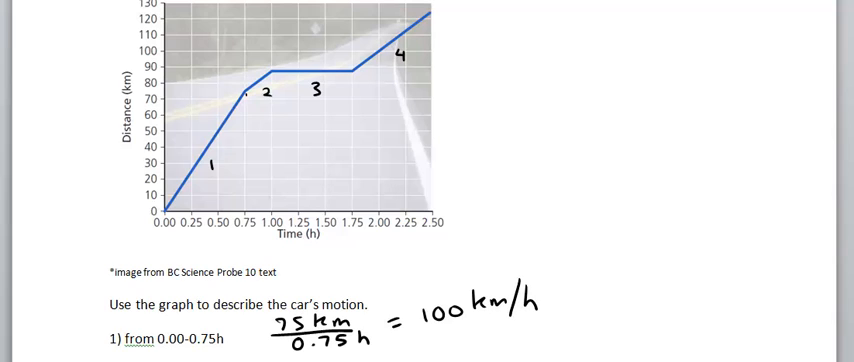
Ink section 2's speed as 12 km/0.25 h = 48 km/h beside item 2.
scroll(down, 3)
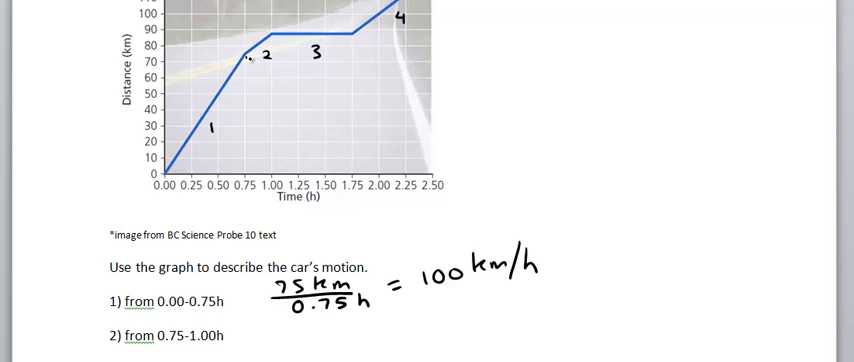
text(12)
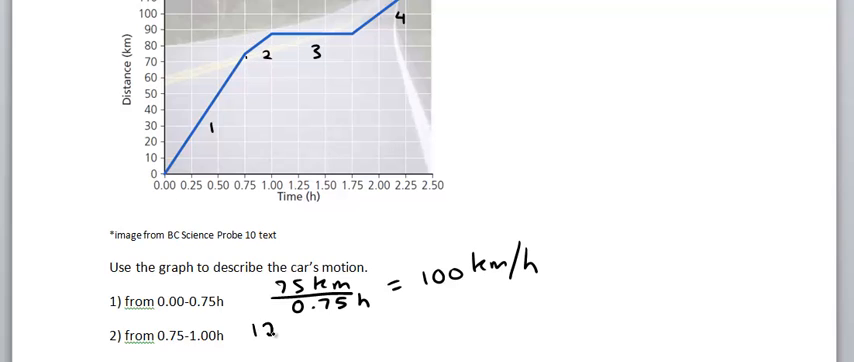
text(km)
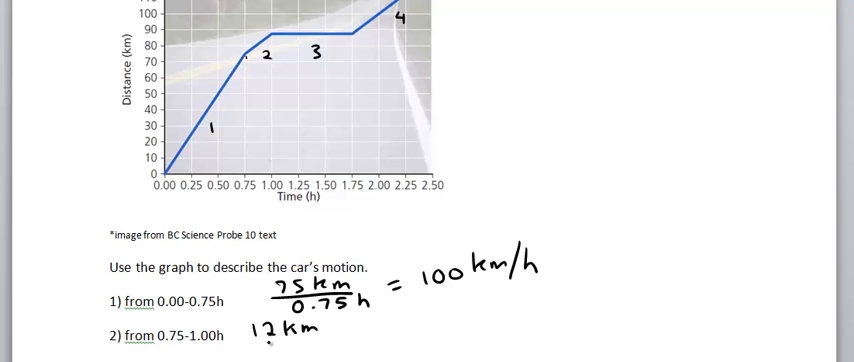
drag(256, 342, 320, 336)
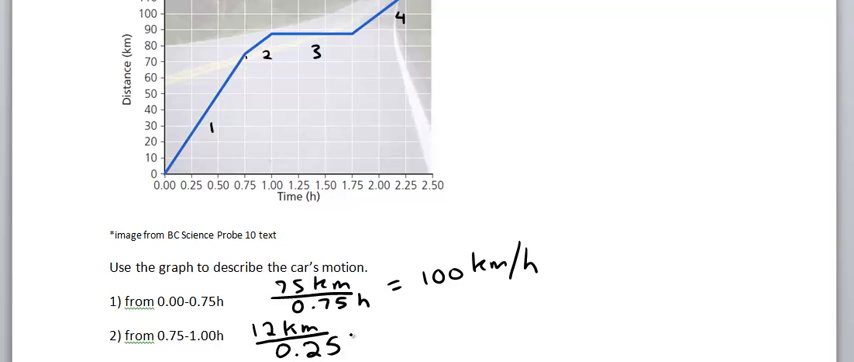
text(h=)
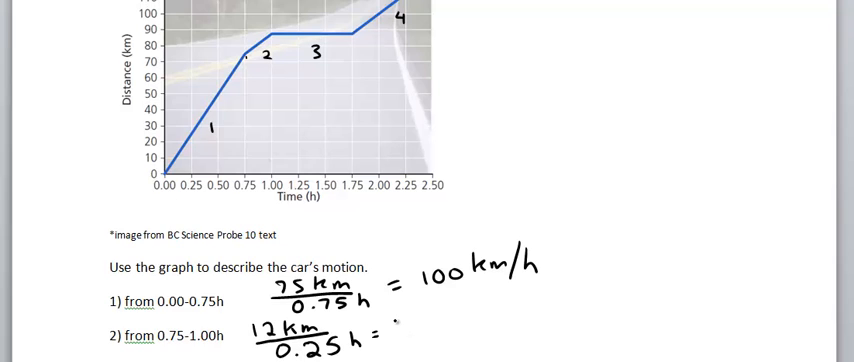
text(48 km/h)
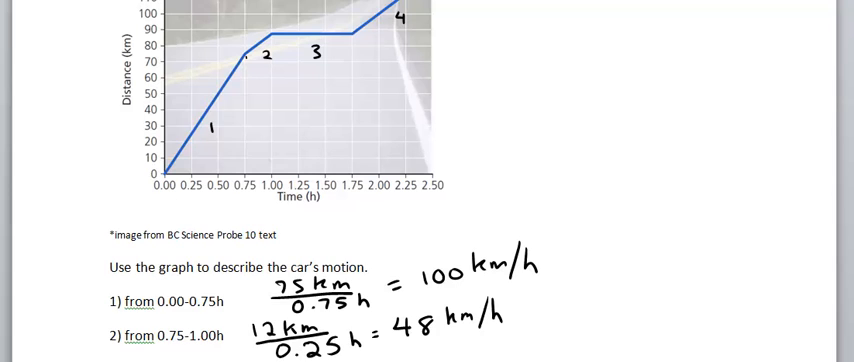
Ink 'car is stationary' beside item 3 for the 1.00-1.75 h interval.
scroll(down, 3)
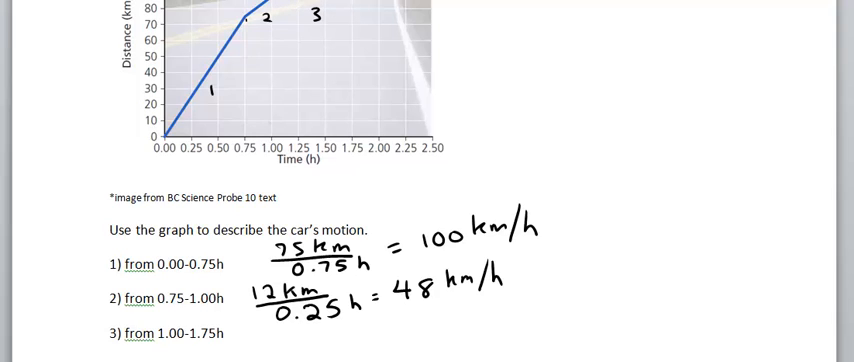
scroll(down, 3)
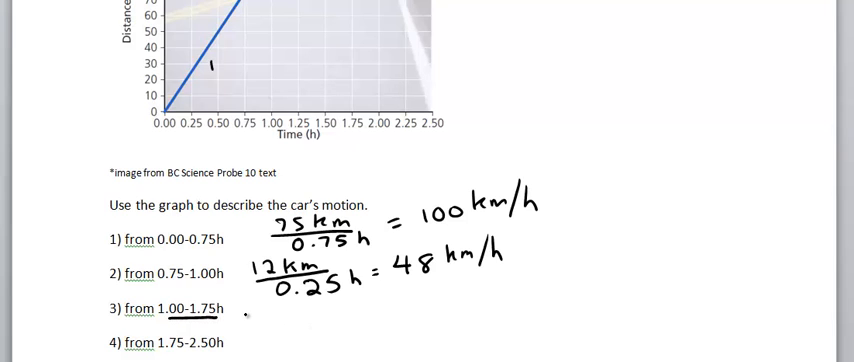
text(car)
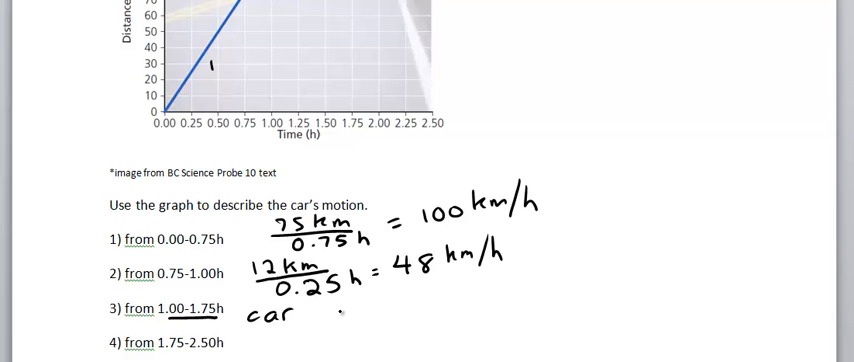
text(is stati)
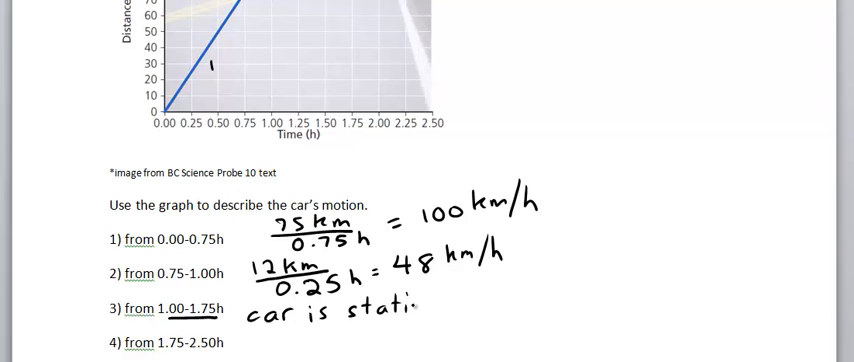
text(onary)
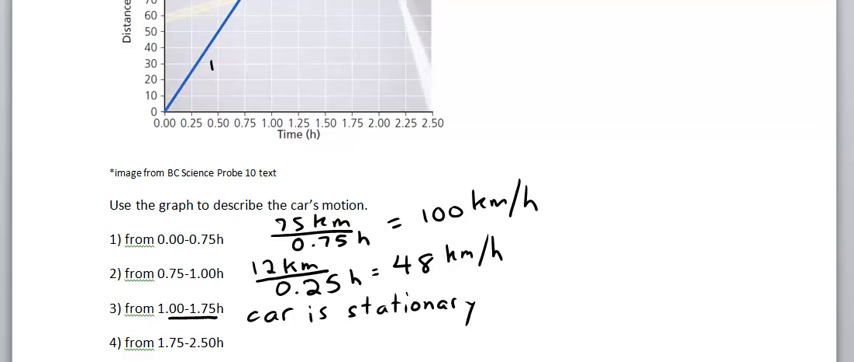
Ink section 4's speed as 38 km/0.75 h = 51 km/h beside item 4.
scroll(down, 3)
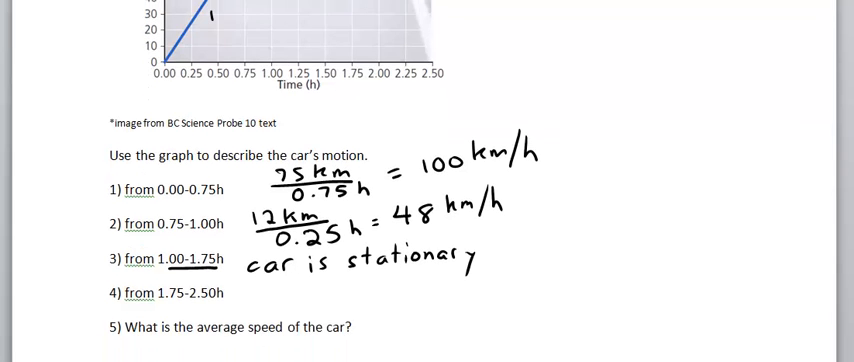
scroll(down, 3)
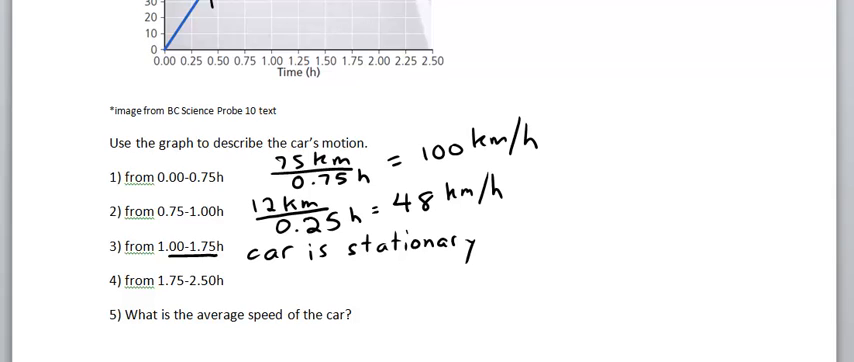
text(3)
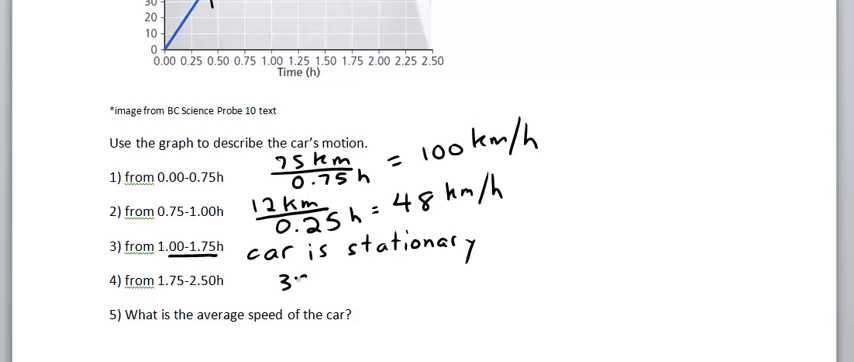
text(38 Km/0.75h)
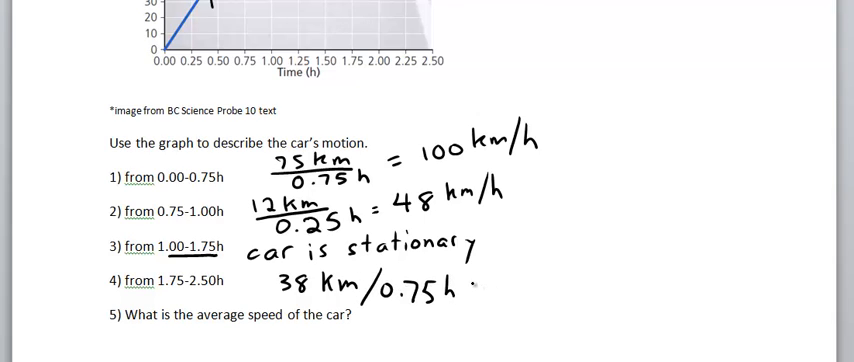
text(= 5)
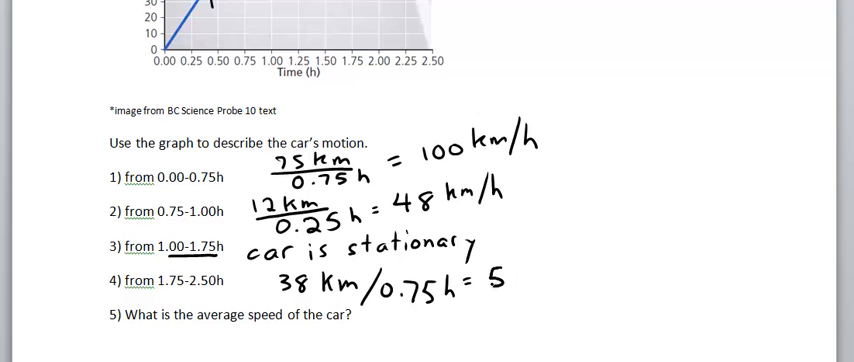
text(51 km/)
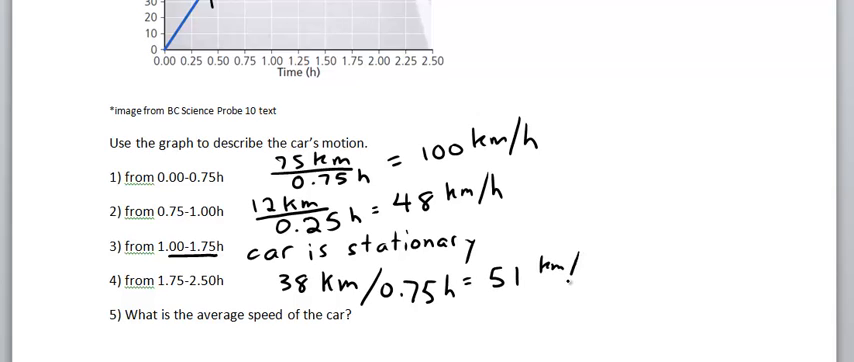